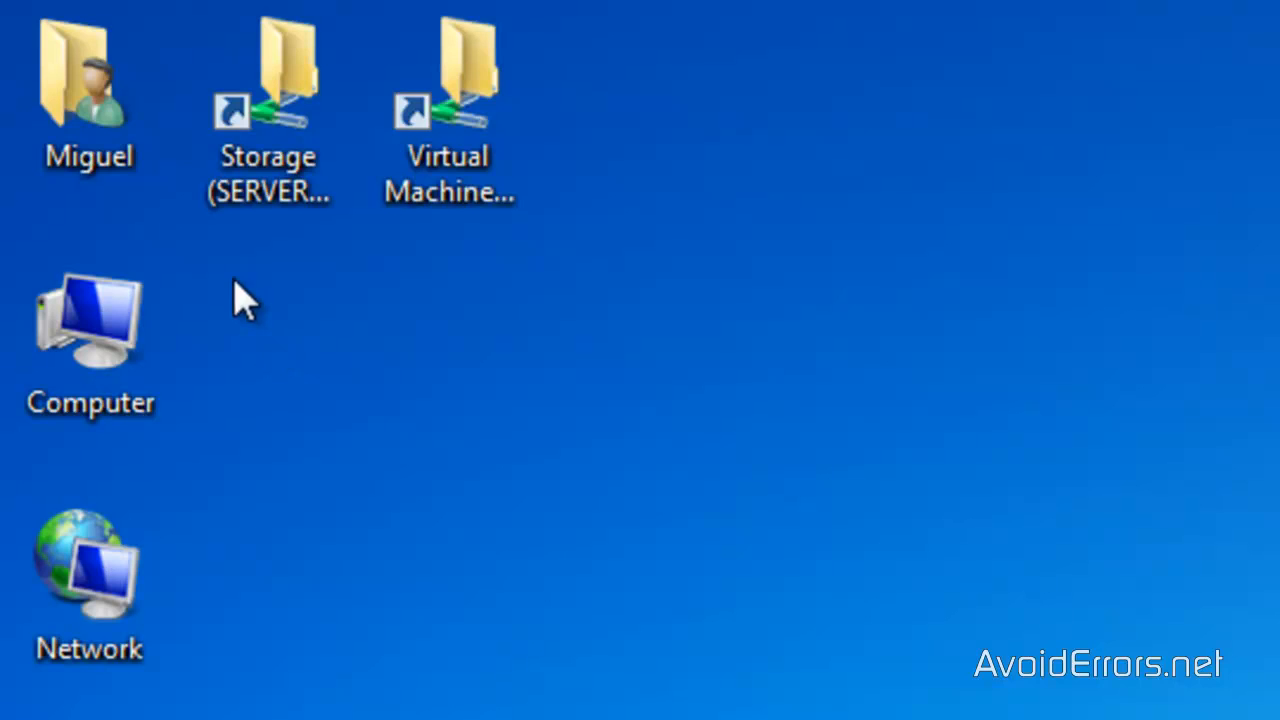
Open the user's home folder from the desktop and go into its Downloads folder
{"action": "double_click", "coordinate": [88, 70]}
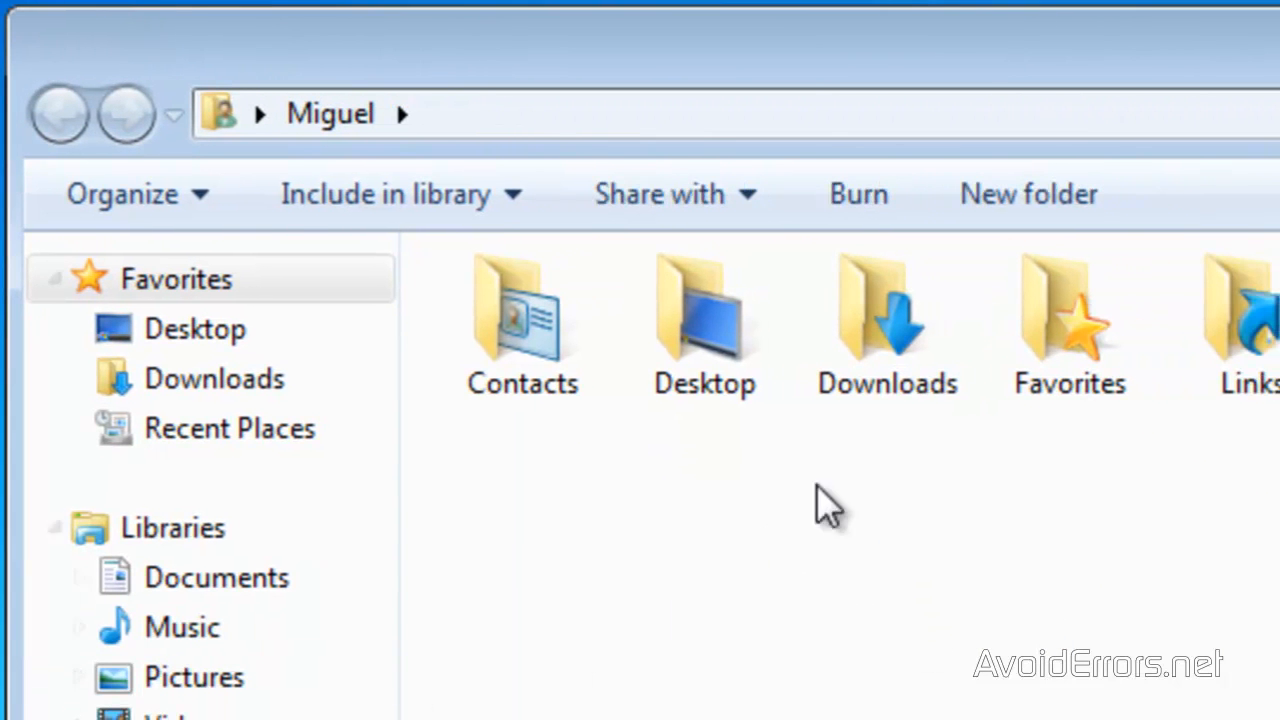
{"action": "left_click", "coordinate": [886, 320]}
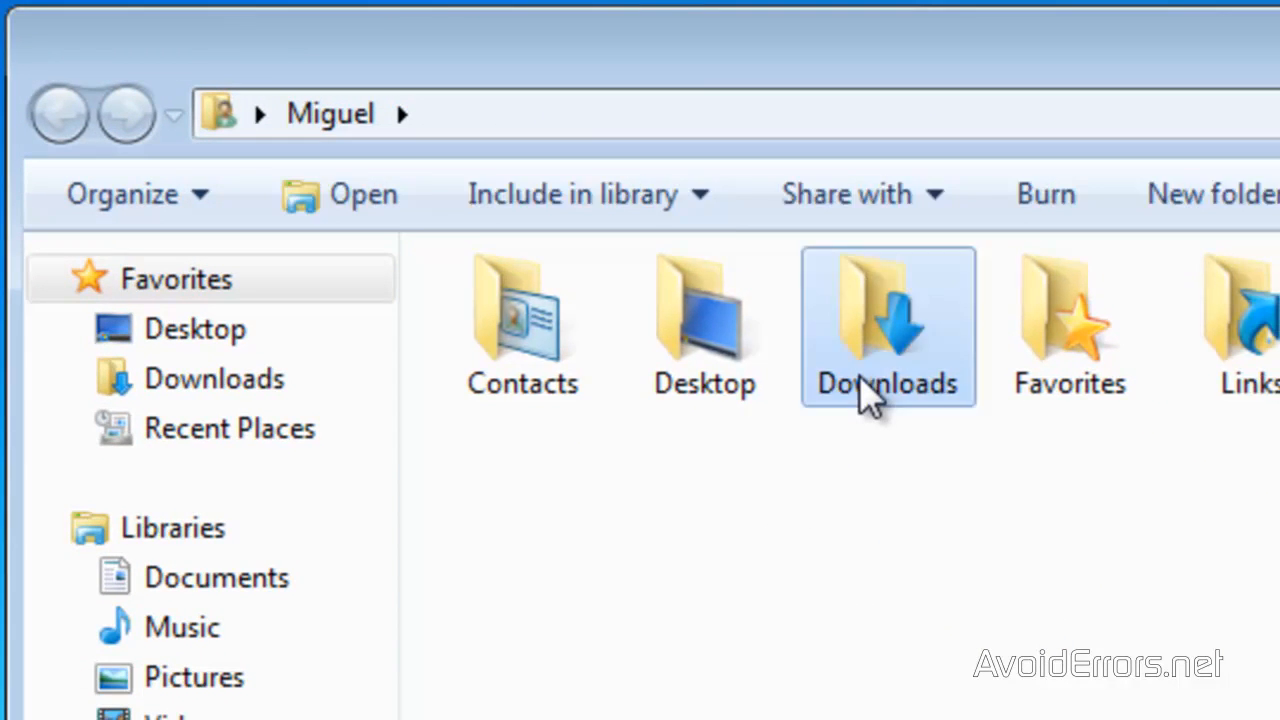
{"action": "double_click", "coordinate": [886, 320]}
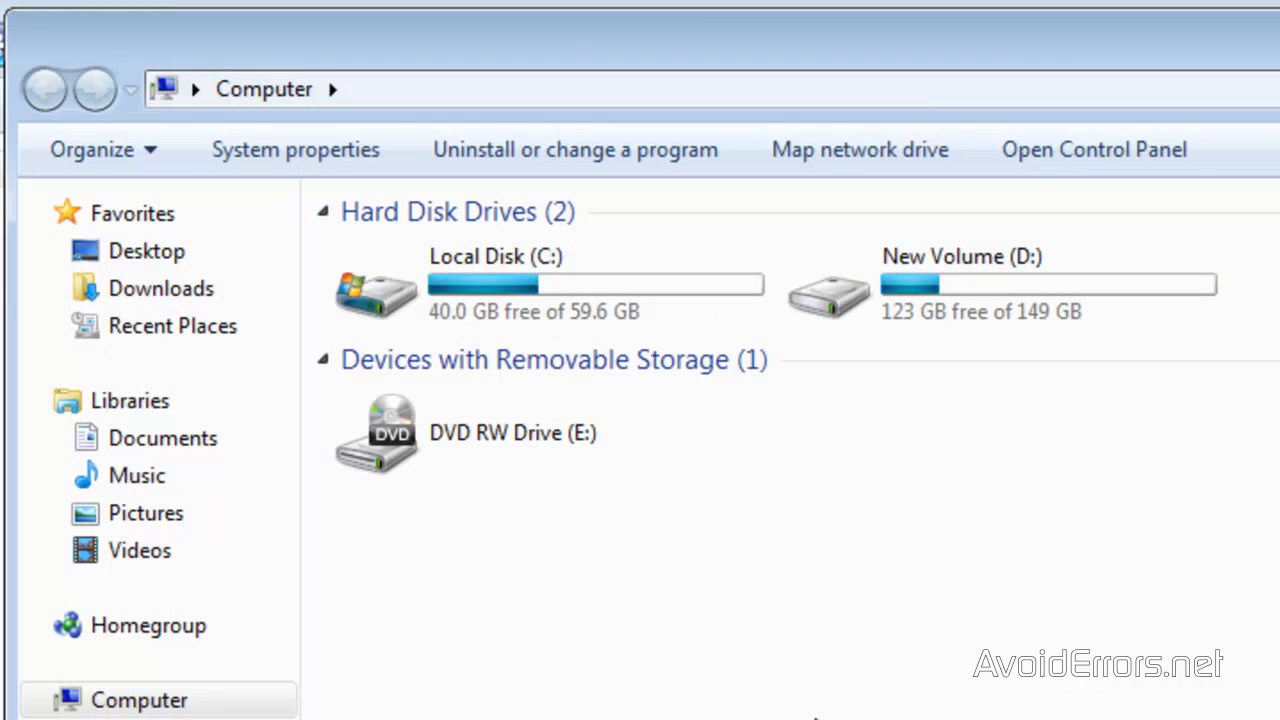
{"action": "mouse_move", "coordinate": [1096, 436]}
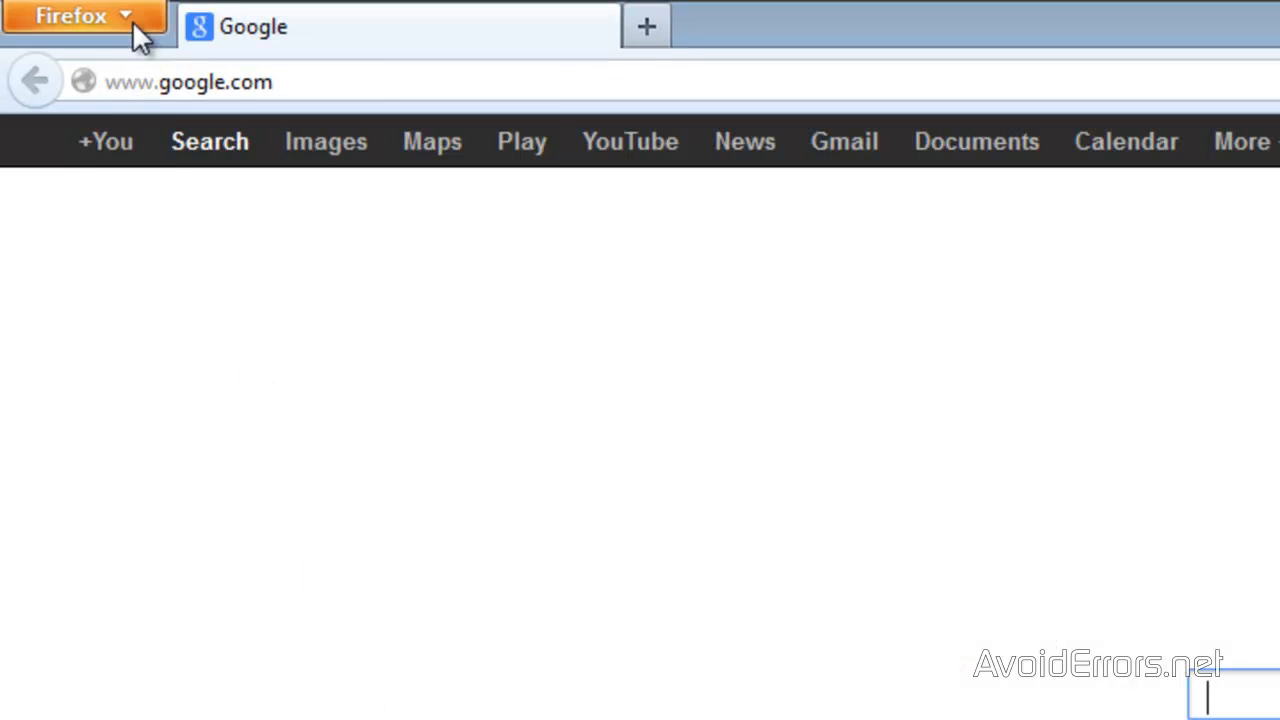
Open Firefox's Options window on the General page from the main menu
{"action": "left_click", "coordinate": [76, 16]}
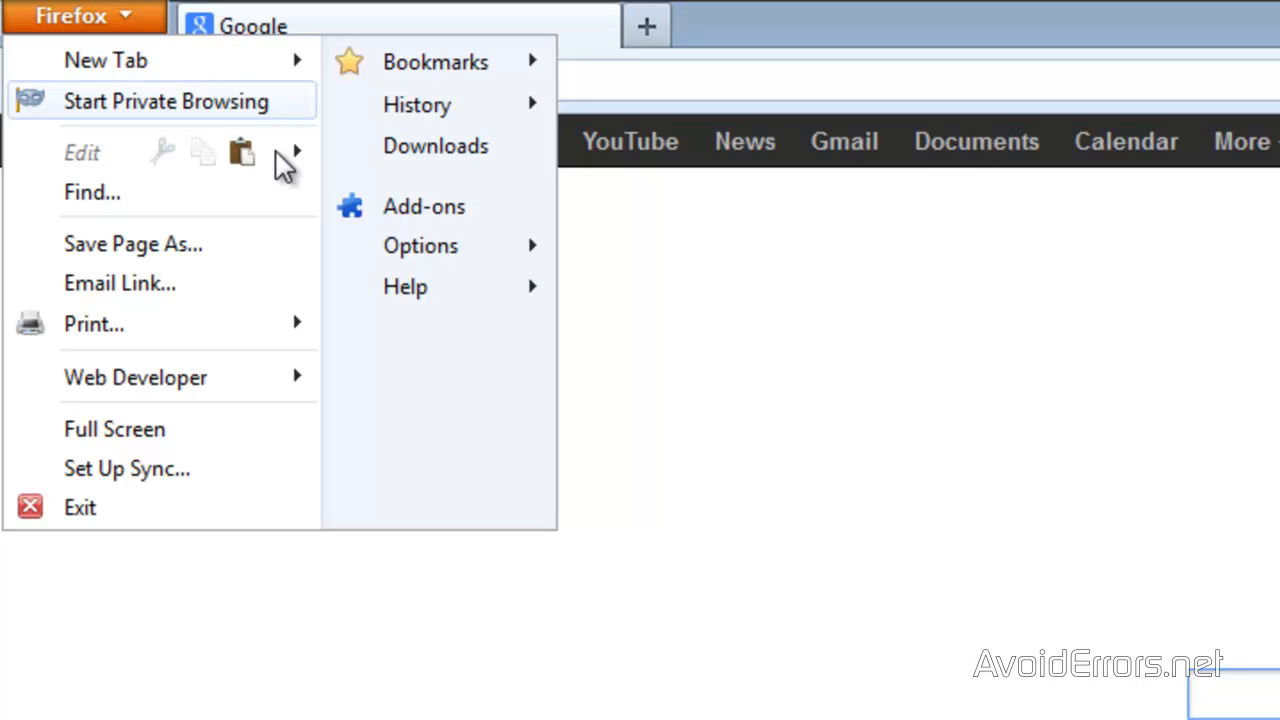
{"action": "mouse_move", "coordinate": [420, 244]}
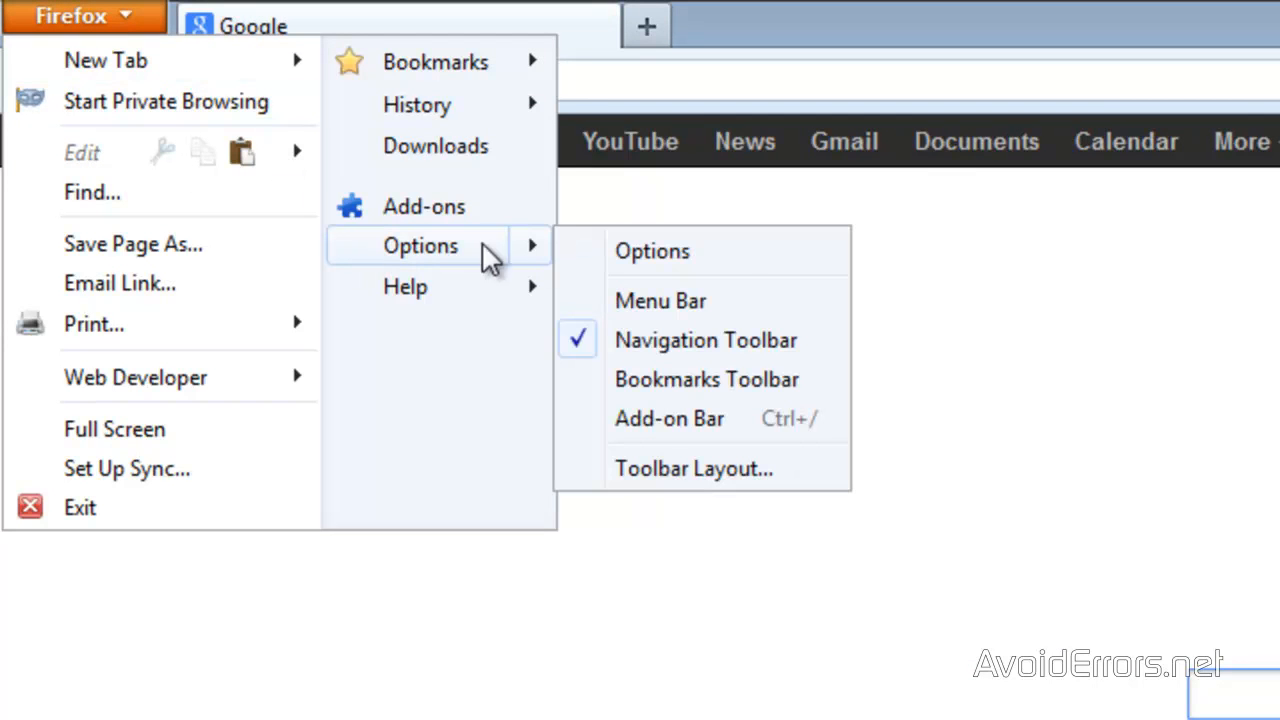
{"action": "left_click", "coordinate": [652, 252]}
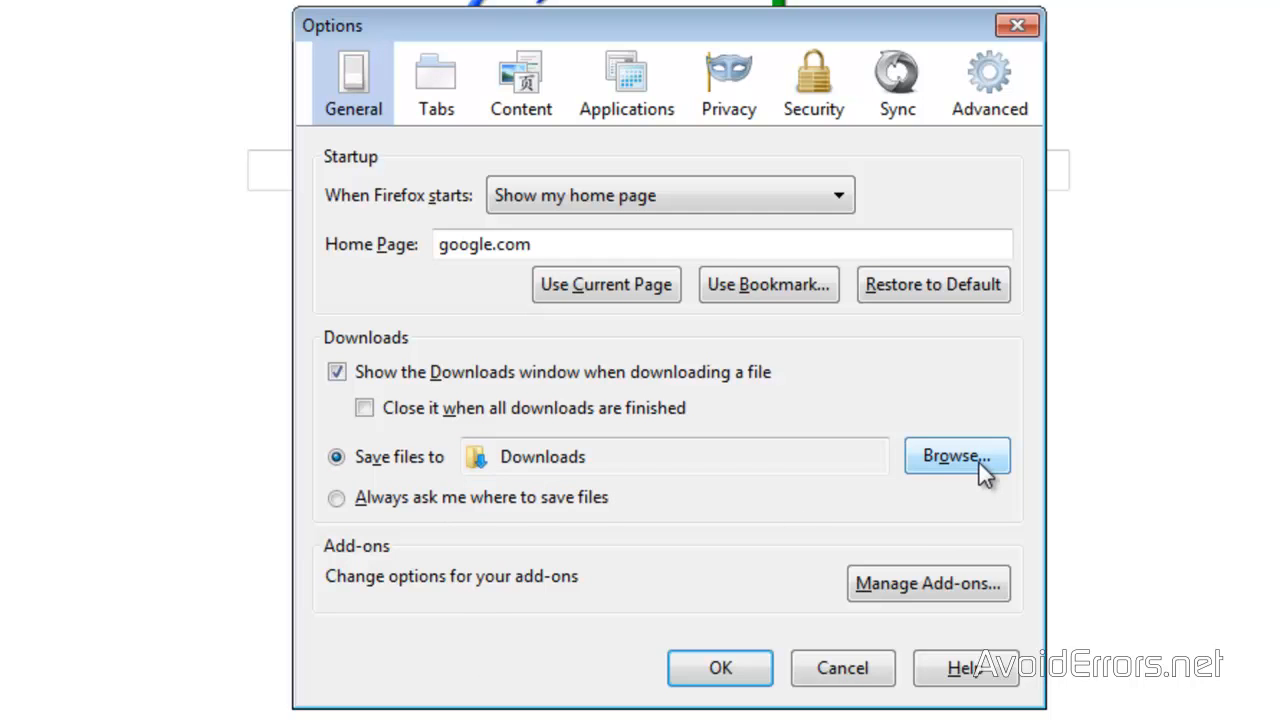
Browse to New Volume (D:) and set D:\Firefox Downloads as the save location for downloads
{"action": "left_click", "coordinate": [956, 456]}
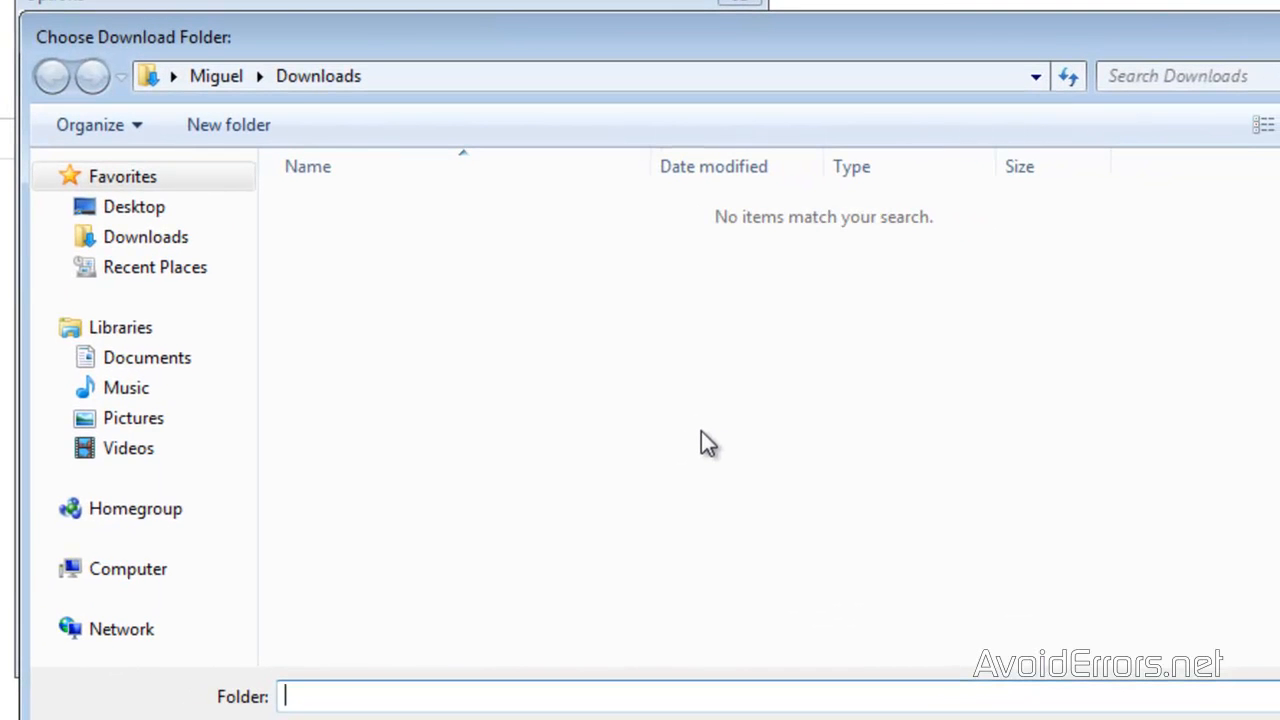
{"action": "left_click", "coordinate": [128, 568]}
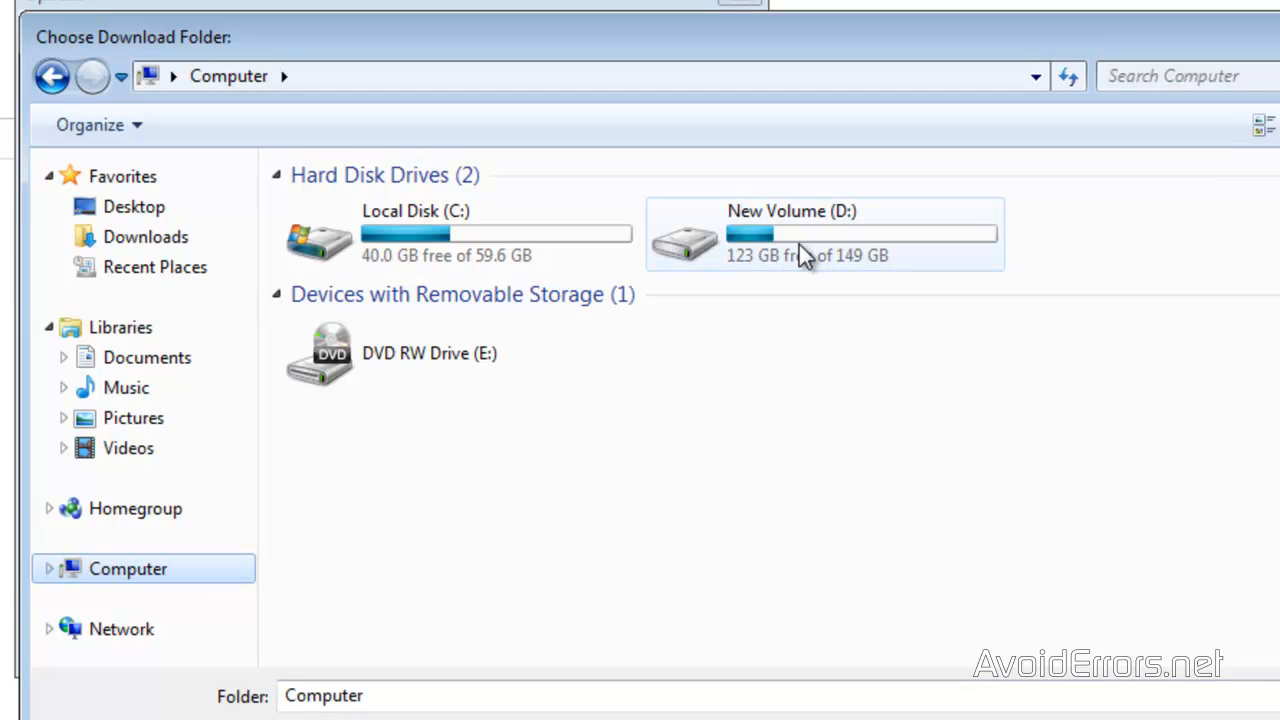
{"action": "double_click", "coordinate": [790, 236]}
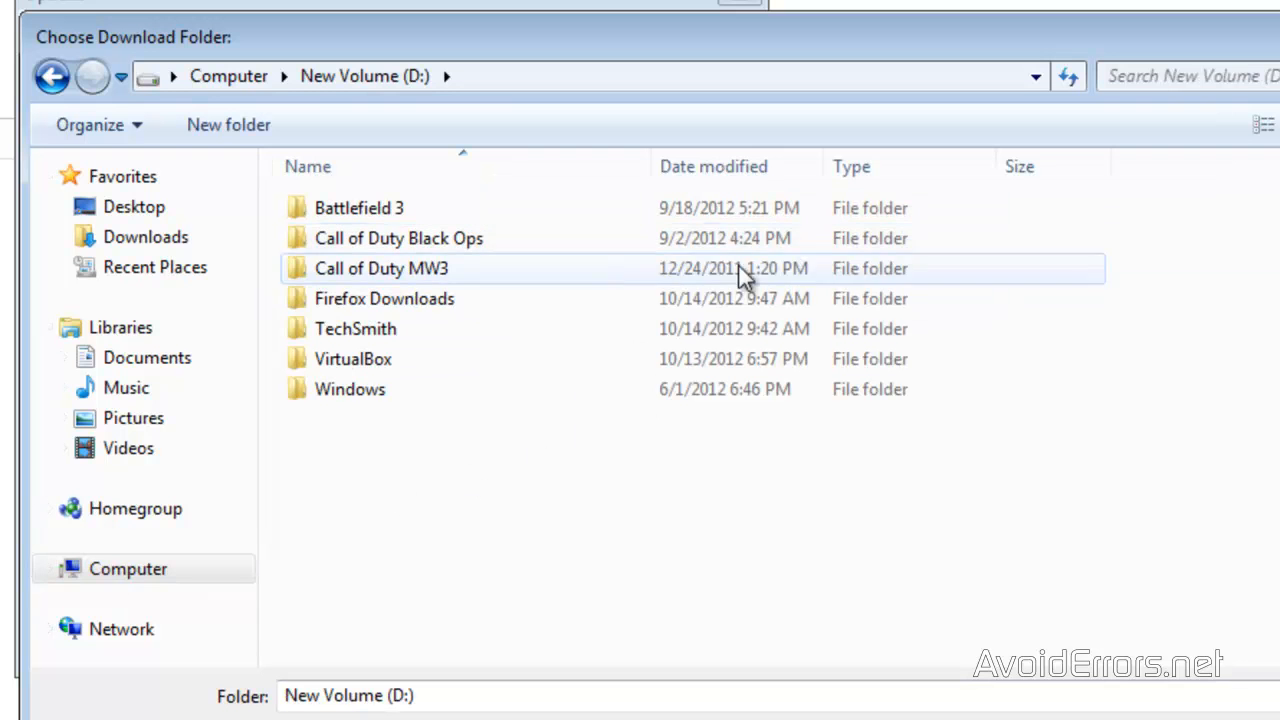
{"action": "left_click", "coordinate": [384, 298]}
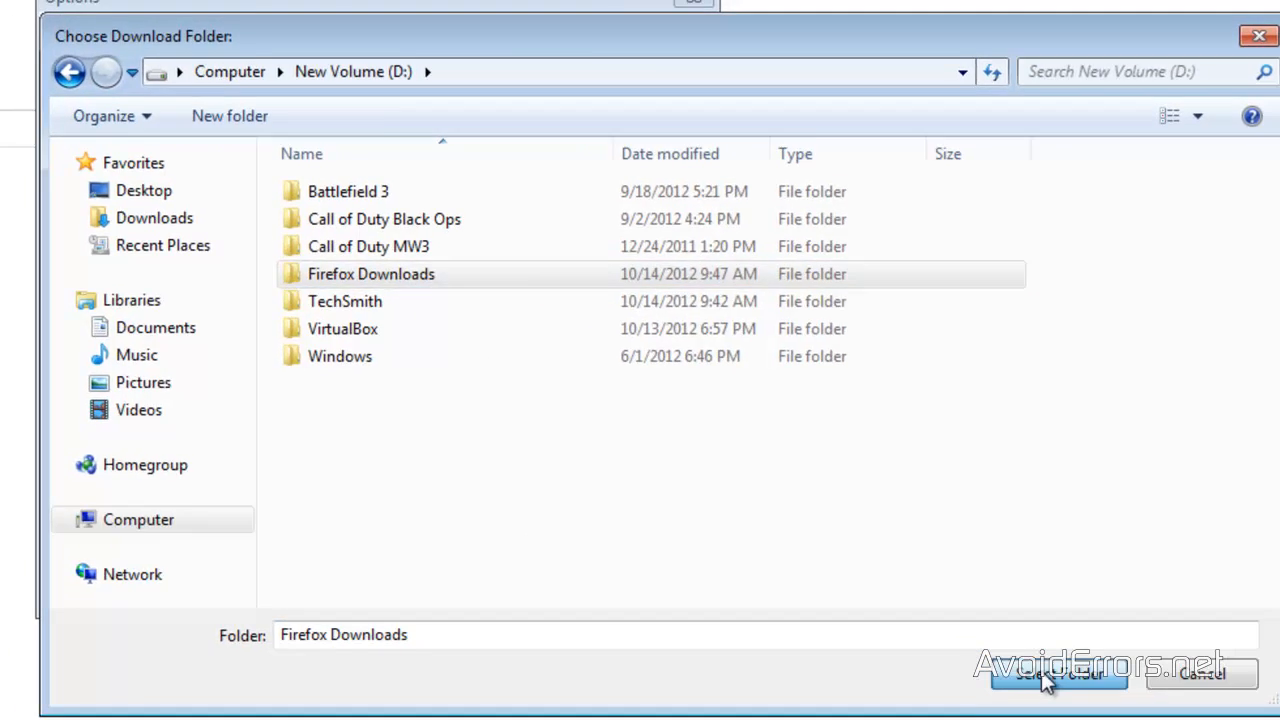
{"action": "left_click", "coordinate": [1056, 676]}
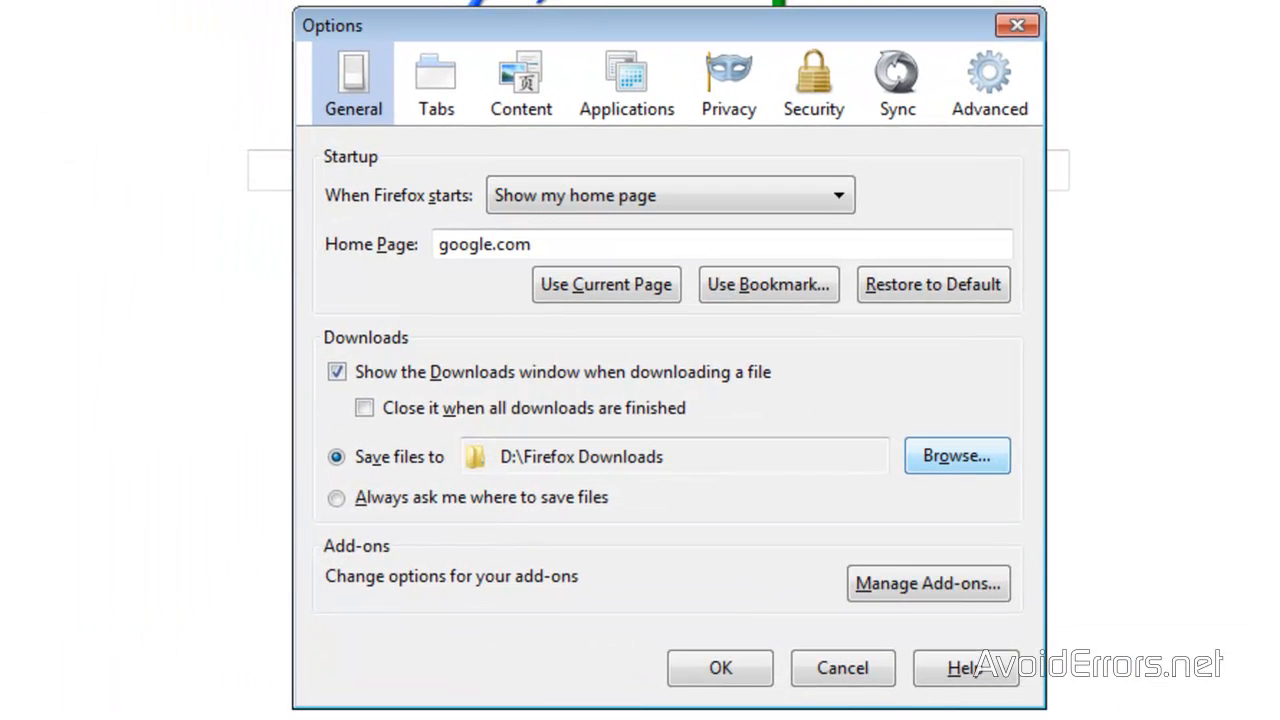
{"action": "mouse_move", "coordinate": [556, 492]}
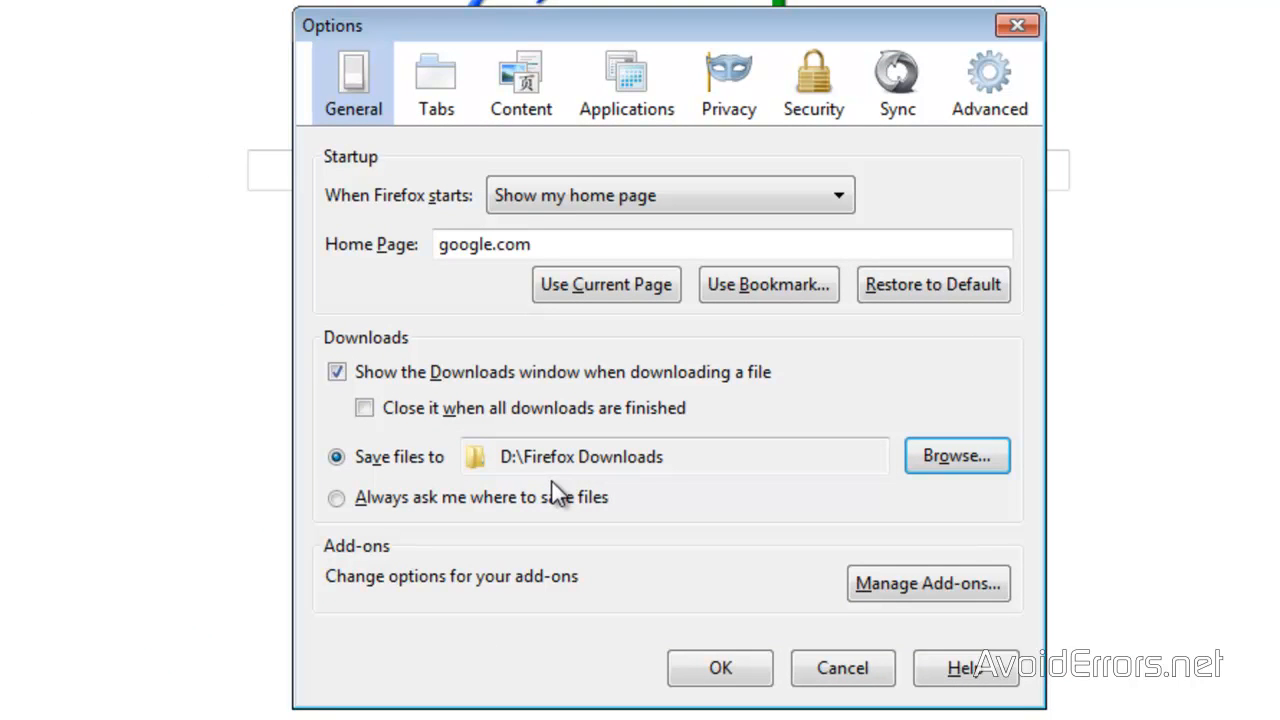
{"action": "mouse_move", "coordinate": [464, 652]}
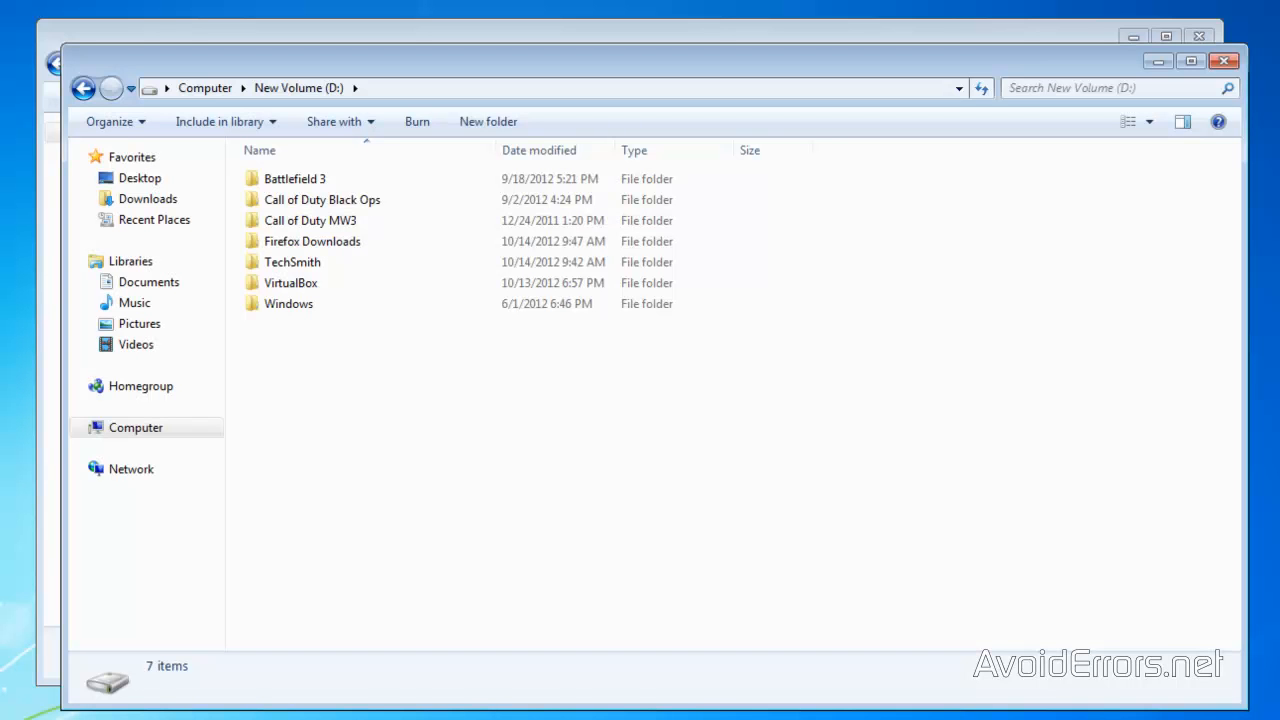
{"action": "mouse_move", "coordinate": [492, 420]}
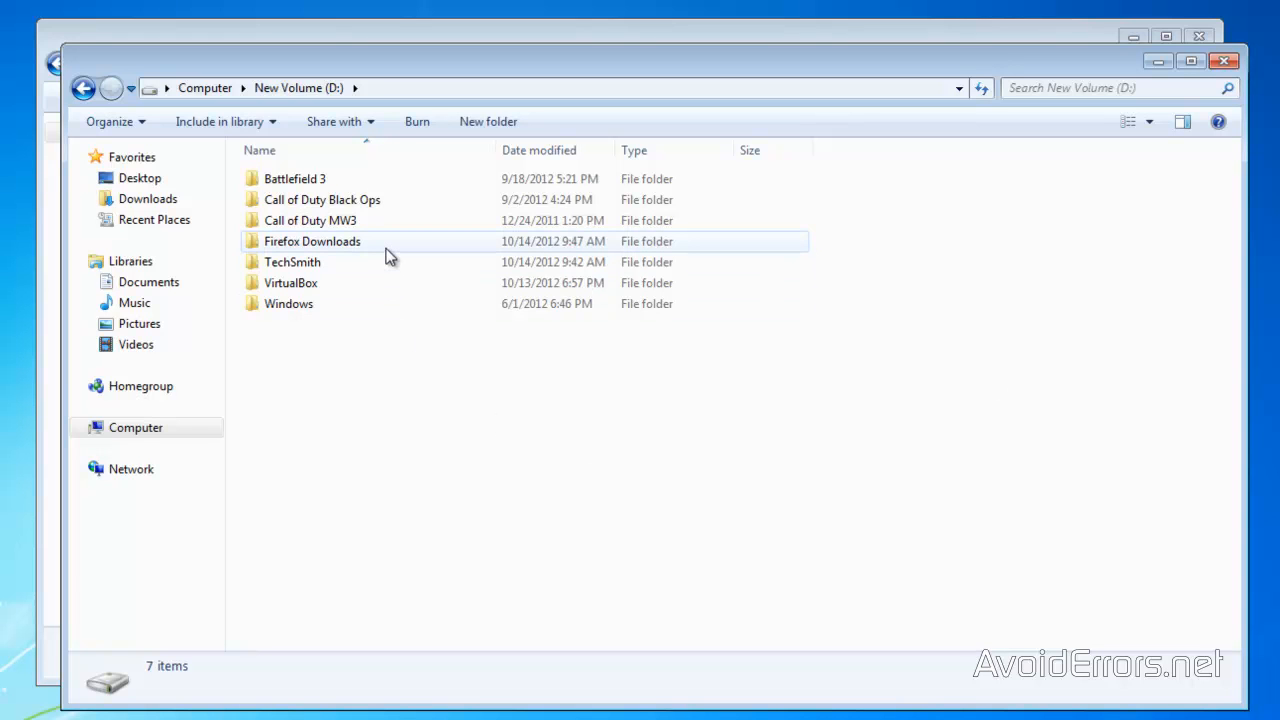
{"action": "mouse_move", "coordinate": [672, 528]}
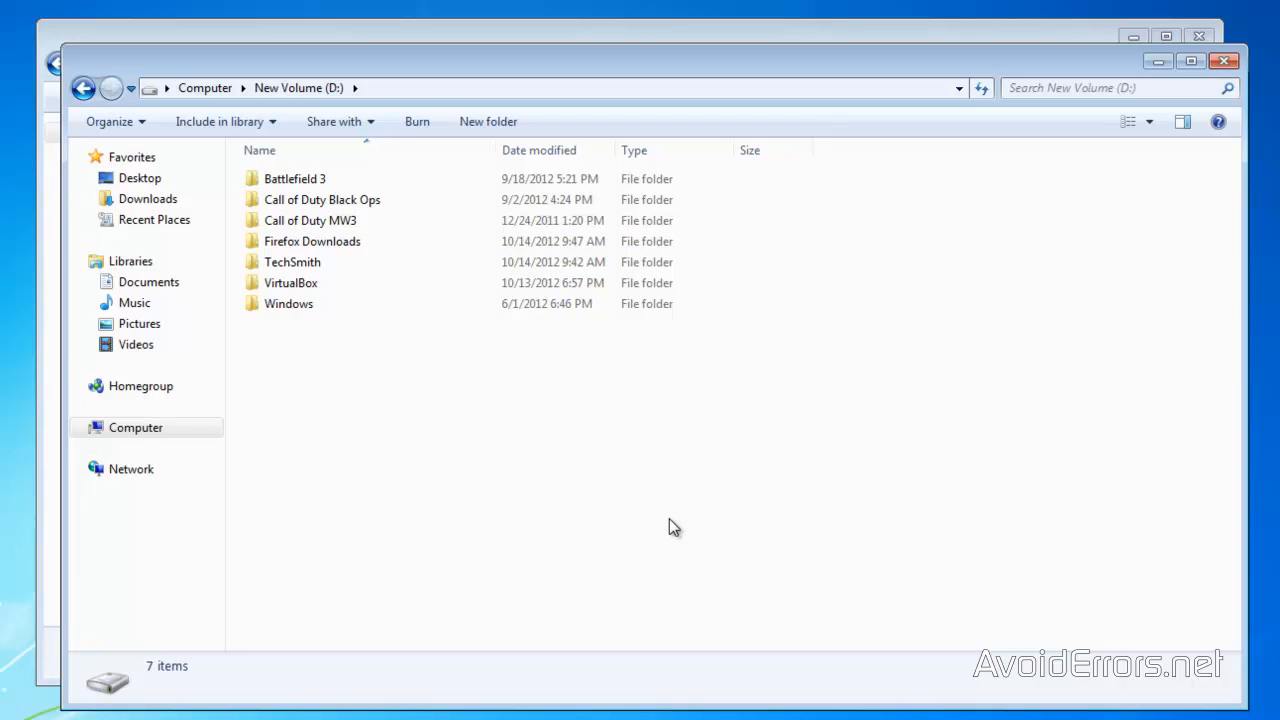